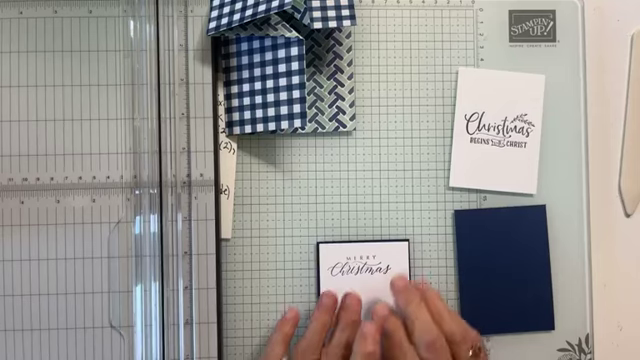
Step: Lift the stamped Merry Christmas panel on its black mat up toward the camera
left_click_drag(360, 264, 330, 160)
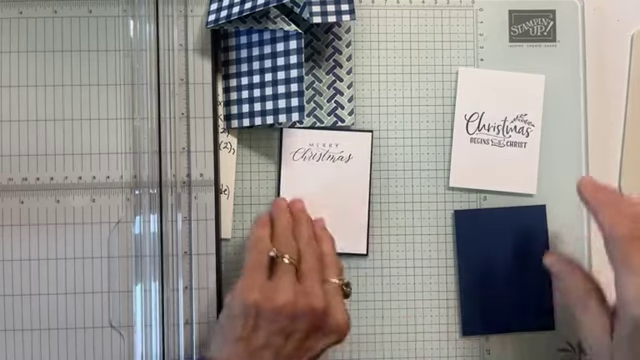